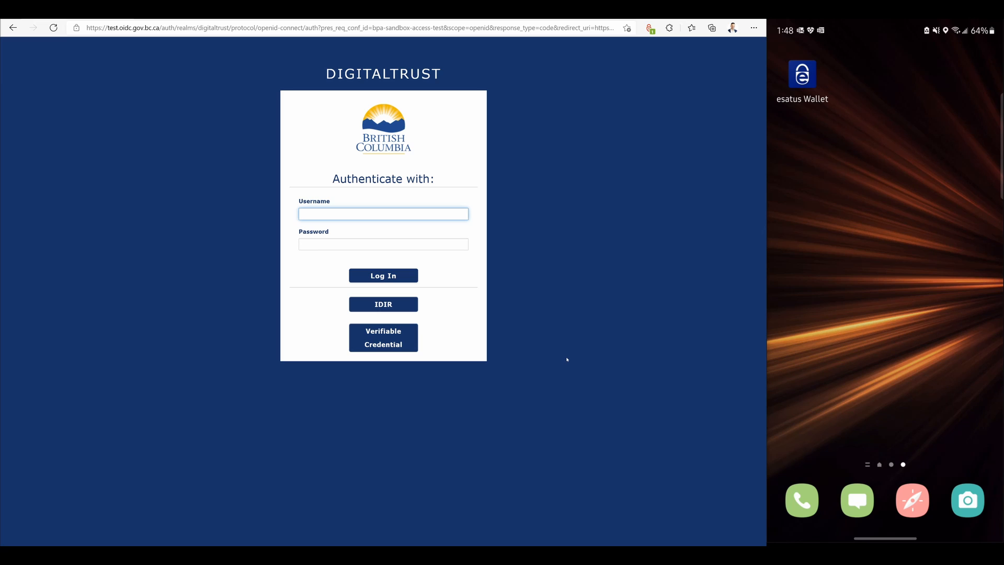
# - Choose Verifiable Credential sign-in on the DigitalTrust login page to get the authentication QR code
pyautogui.click(383, 214)
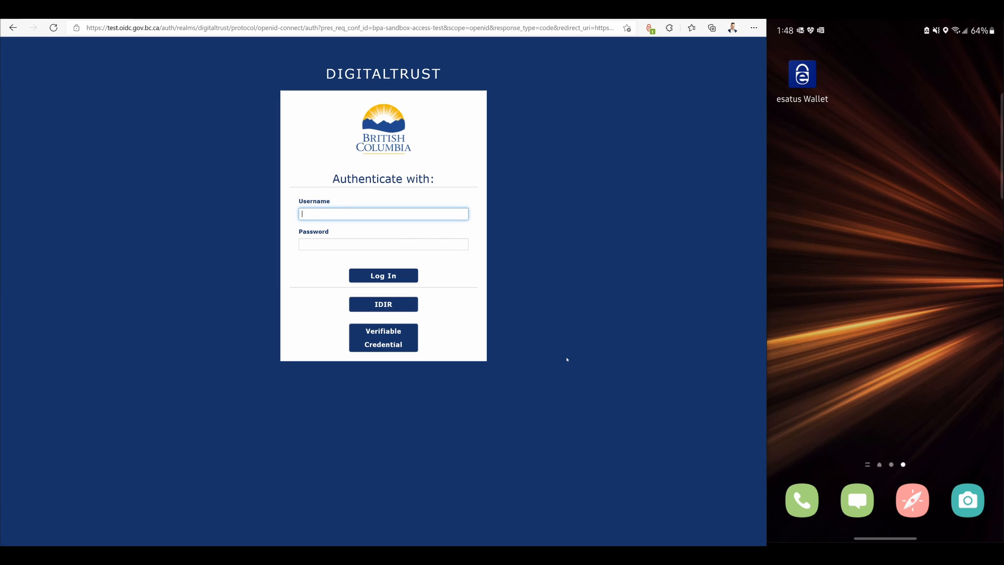
pyautogui.moveTo(504, 248)
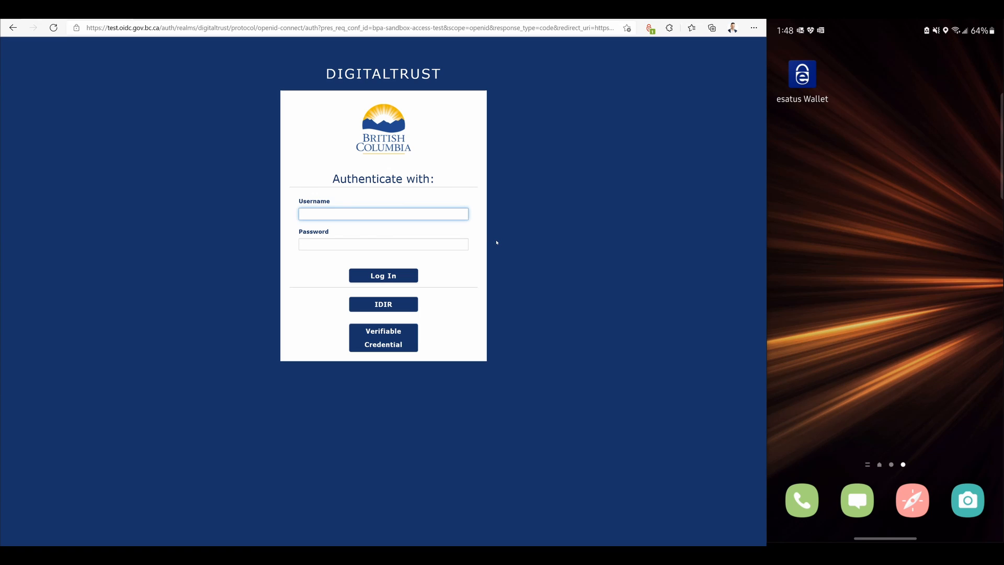
pyautogui.moveTo(498, 260)
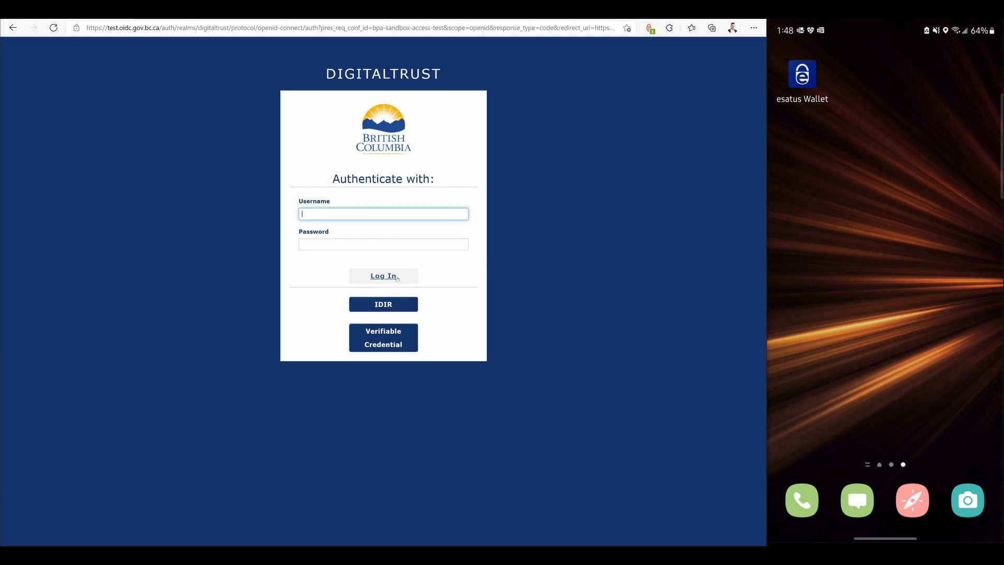
pyautogui.moveTo(383, 304)
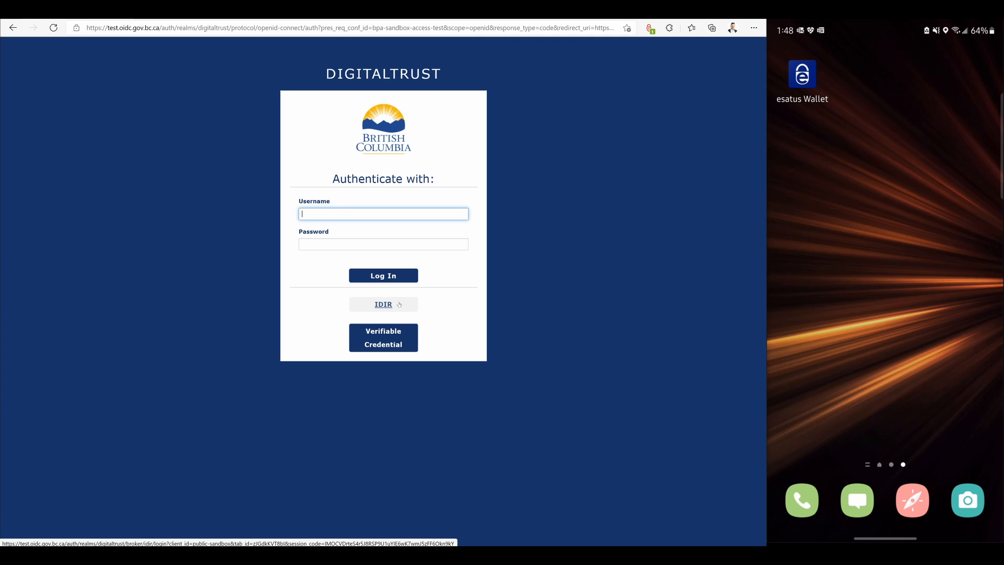
pyautogui.moveTo(412, 347)
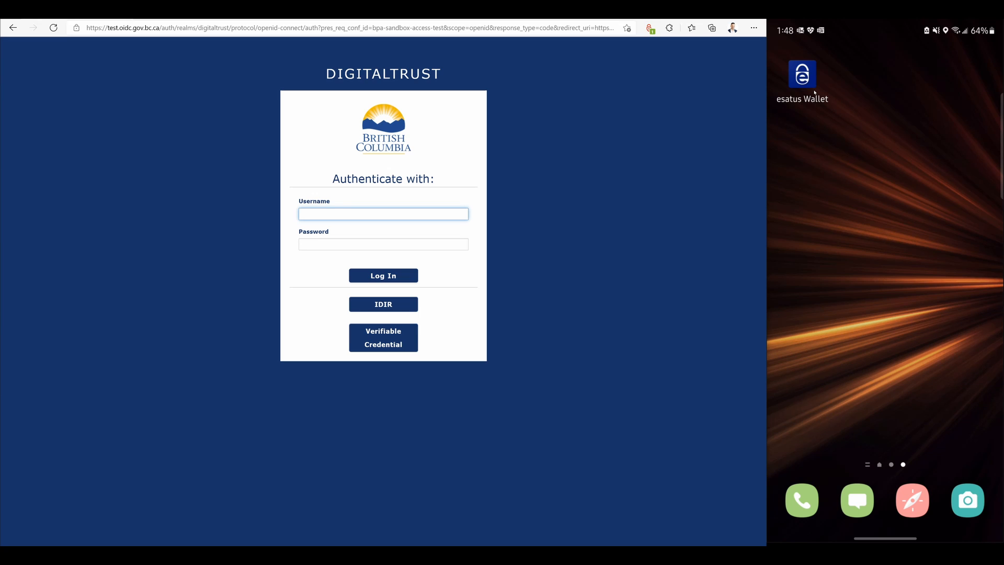
pyautogui.click(382, 213)
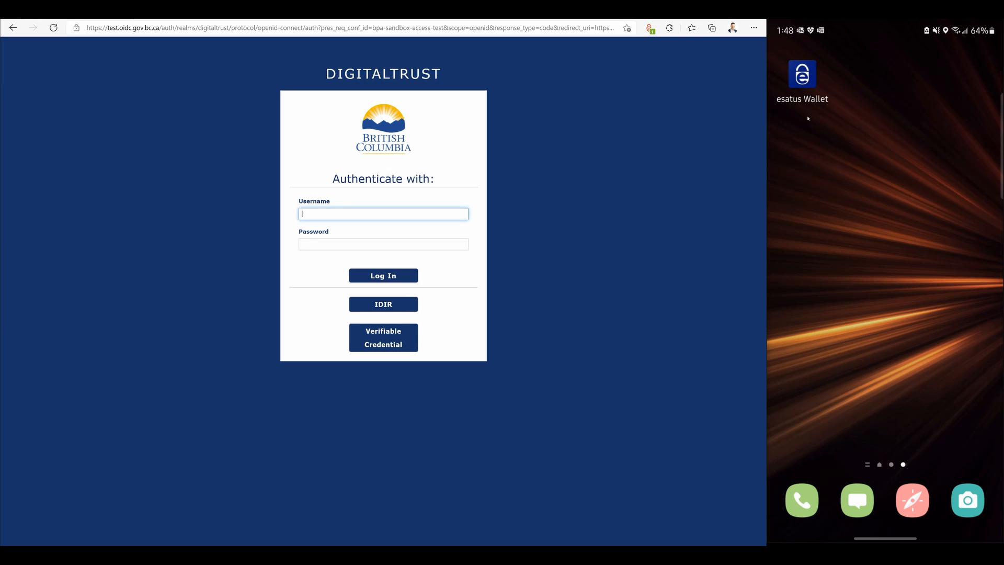
pyautogui.moveTo(629, 236)
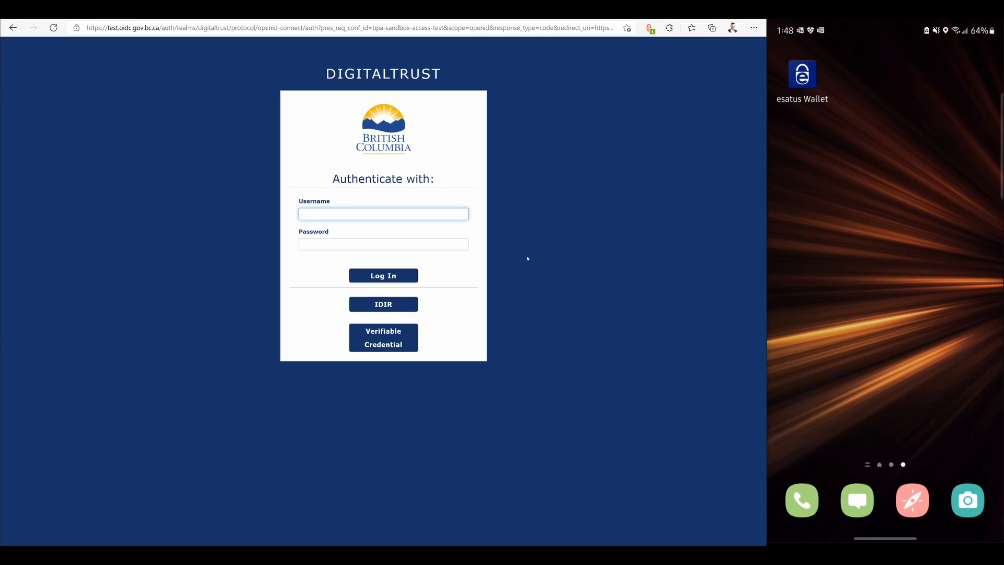
pyautogui.moveTo(681, 238)
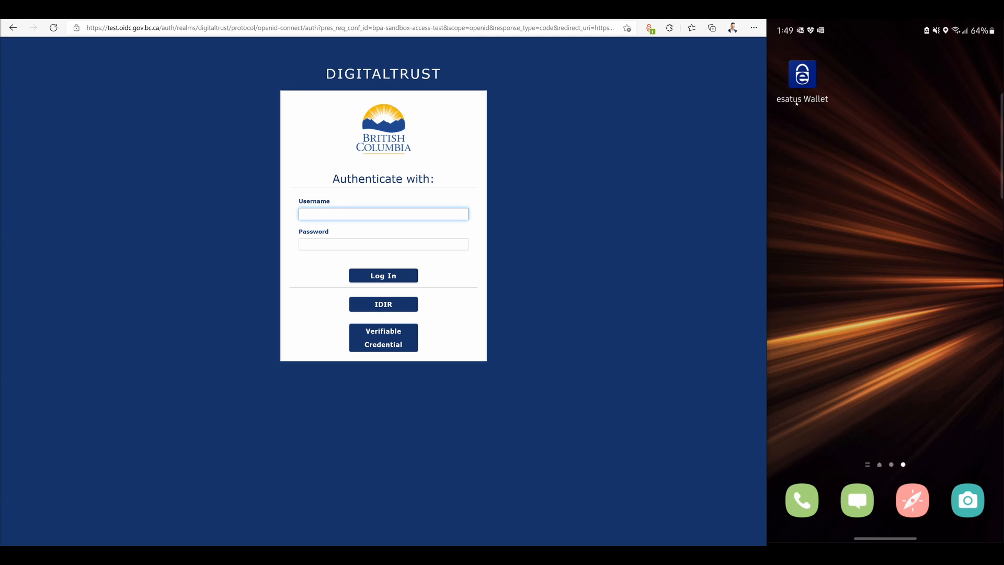
pyautogui.moveTo(383, 331)
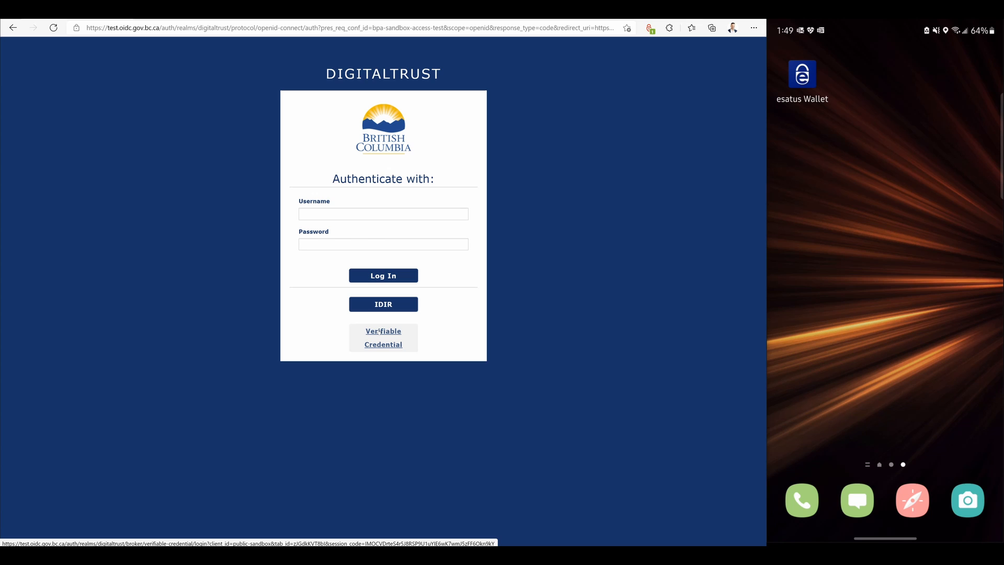
pyautogui.click(383, 337)
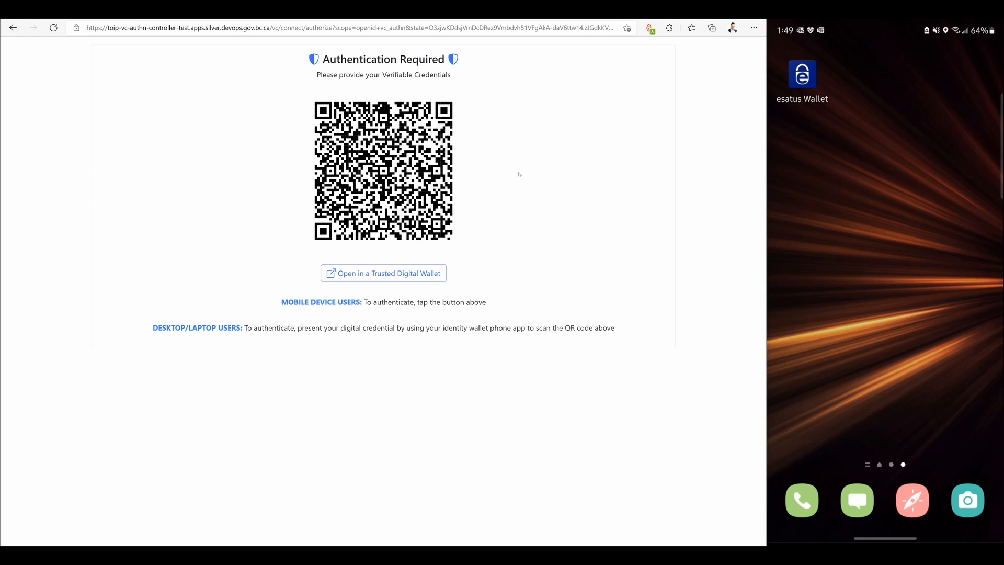
pyautogui.moveTo(708, 163)
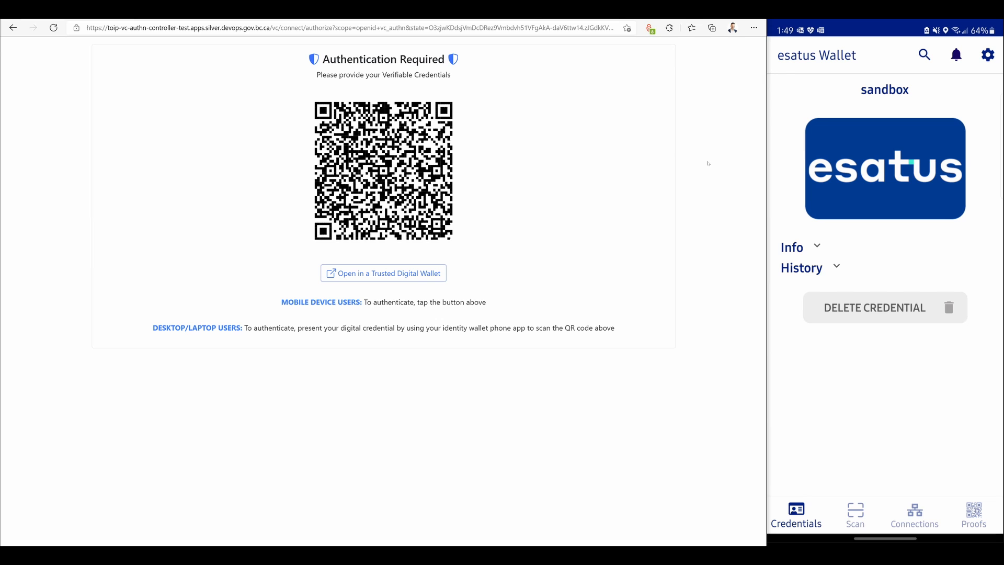
pyautogui.click(855, 514)
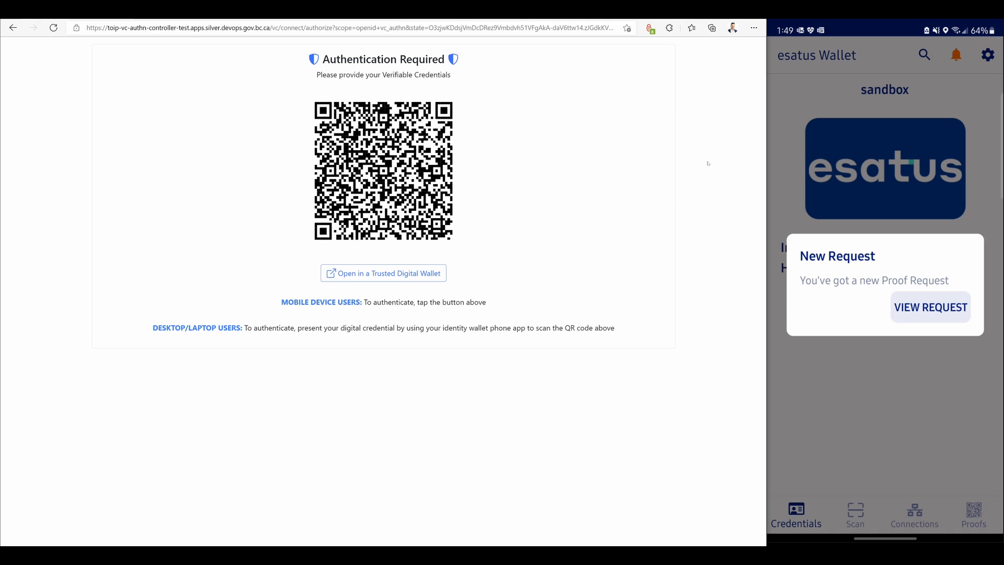
# - Review the proof request, send the business_role member proof, and finish on the success dialog
pyautogui.click(930, 307)
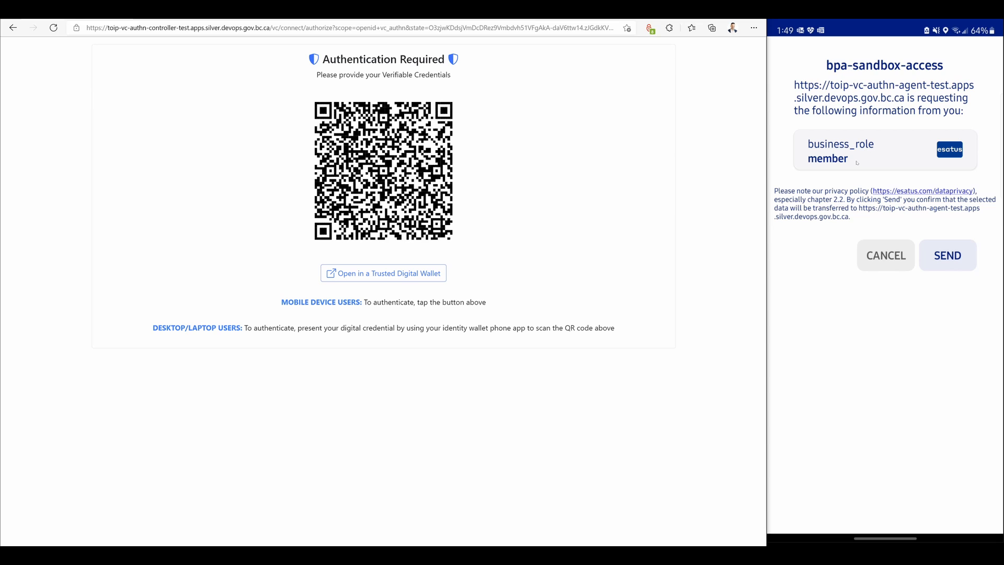
pyautogui.click(948, 255)
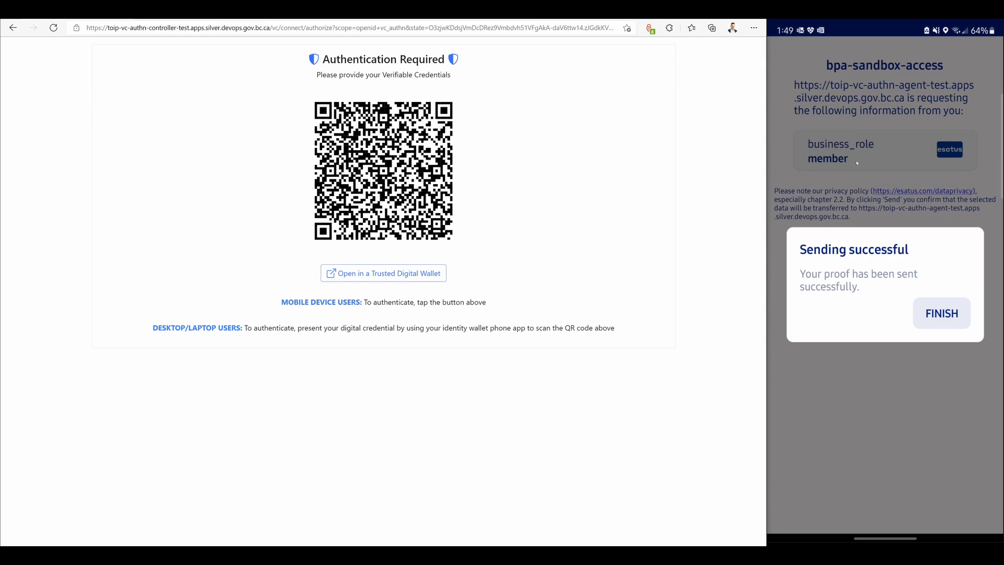
pyautogui.click(941, 313)
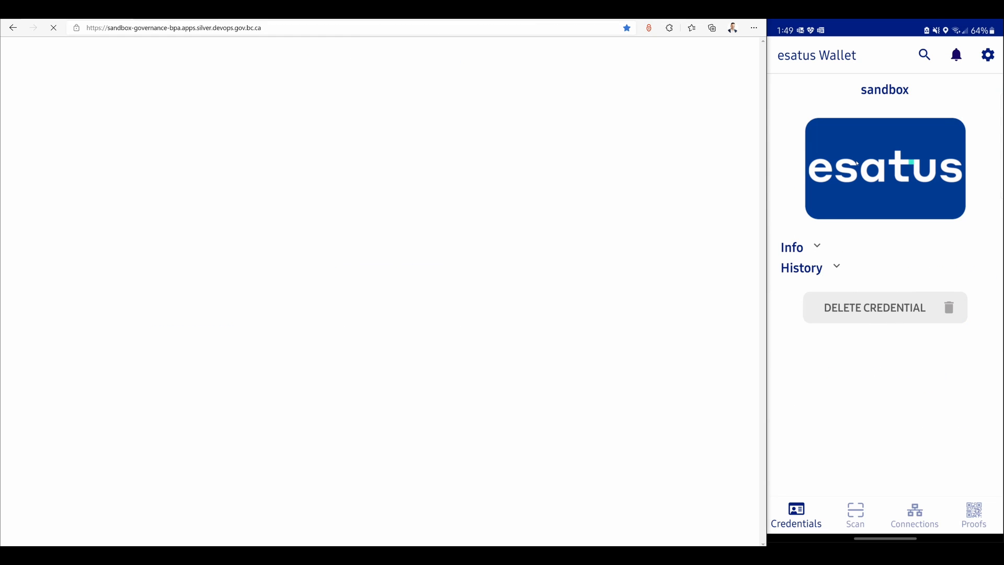